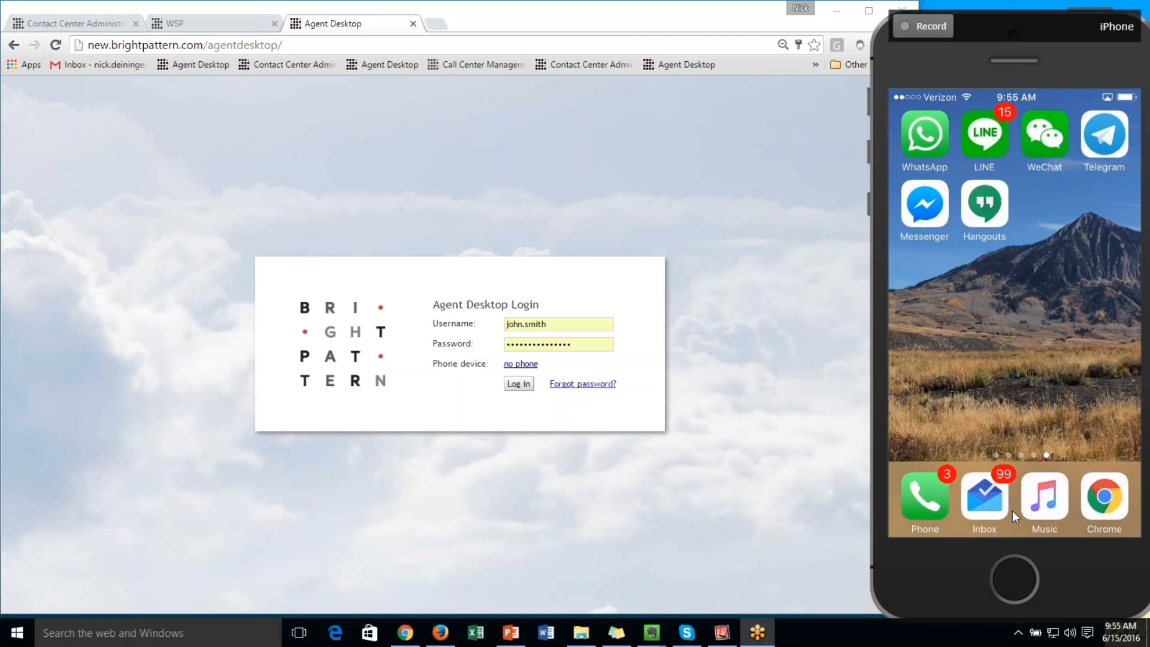
- Log in to the Agent Desktop as agent John
click(518, 384)
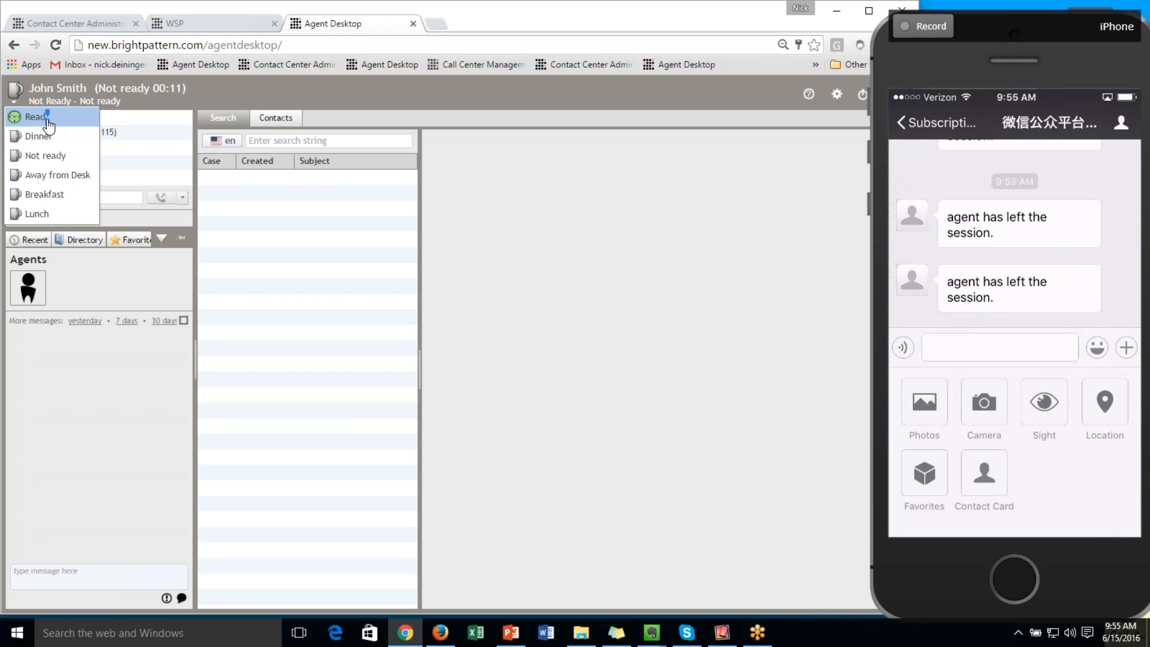
- Set John to Ready and send 'Hi' from WeChat on the customer's phone
click(36, 117)
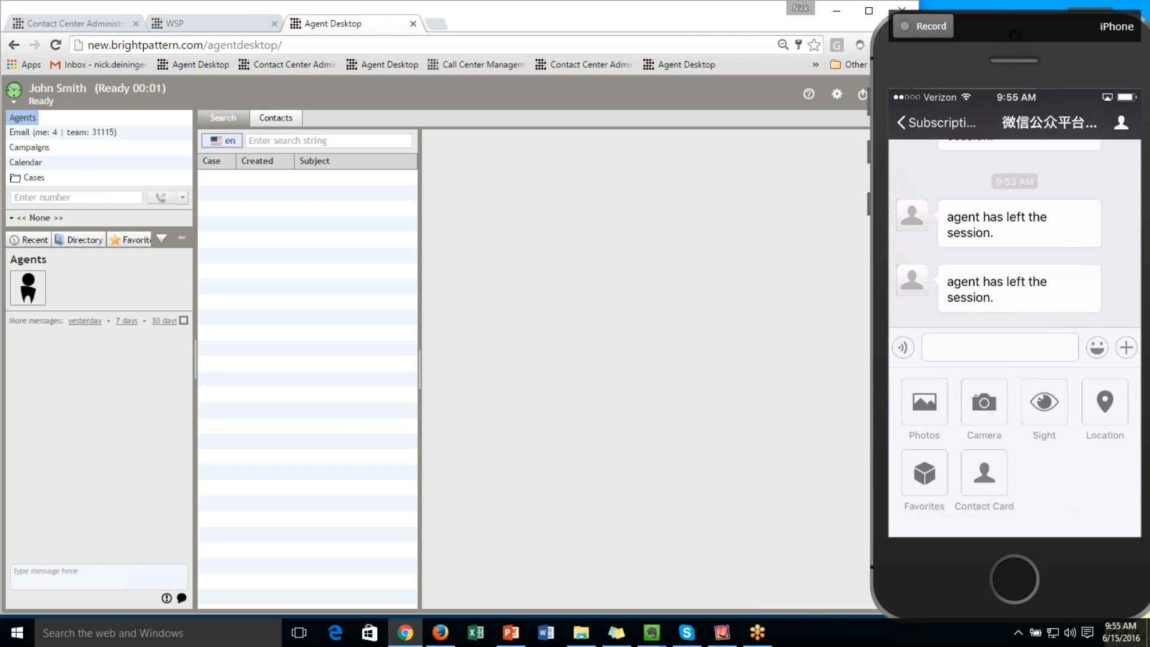
click(1000, 347)
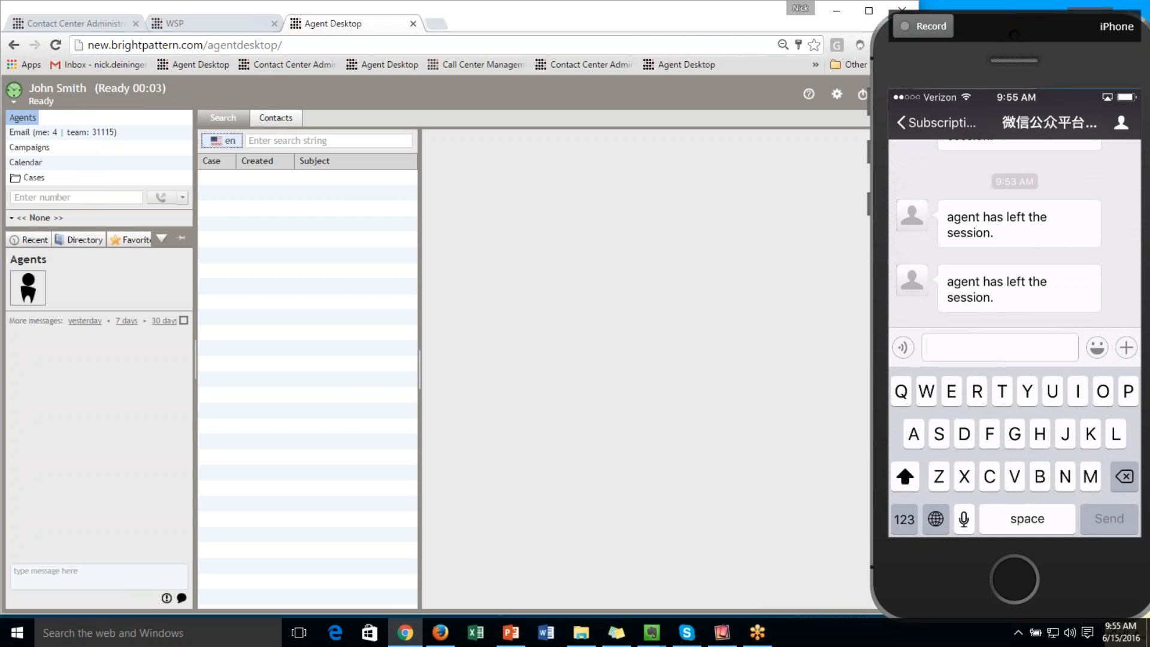
text(Hi)
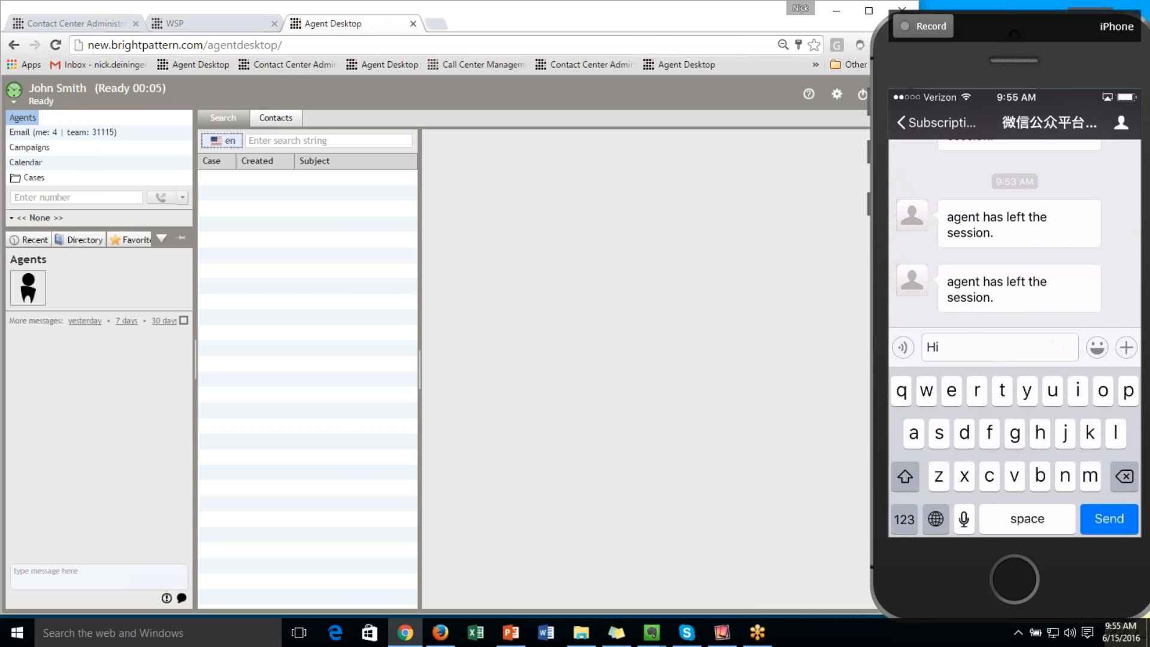
click(1109, 519)
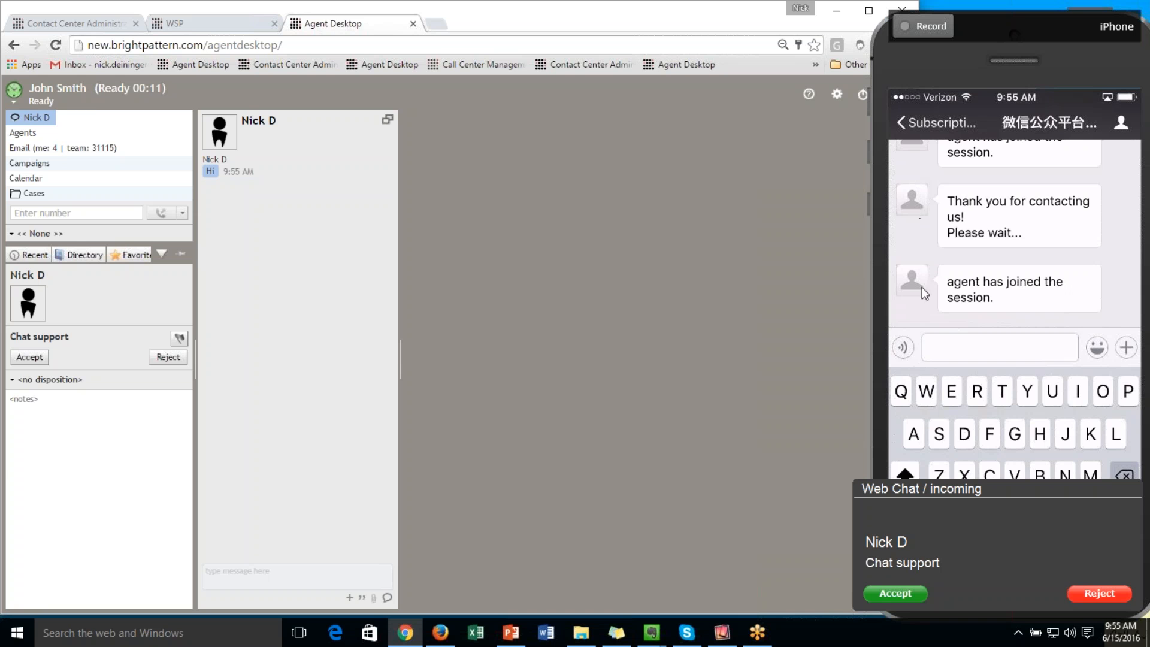
click(893, 594)
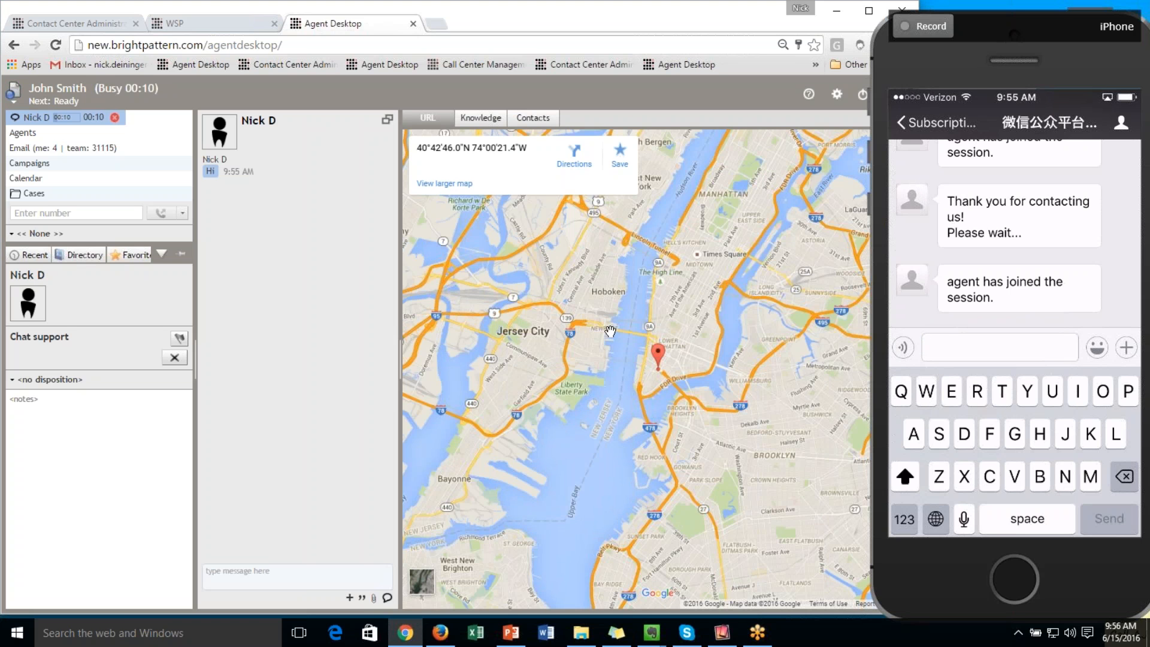
mouse_move(461, 429)
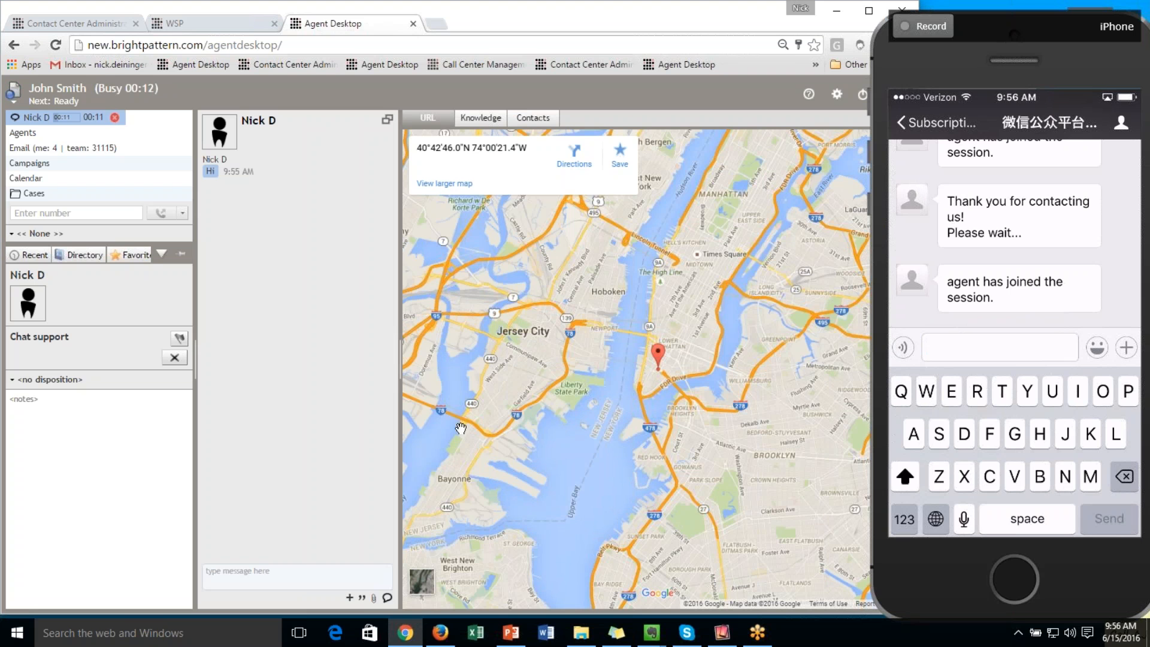
mouse_move(673, 396)
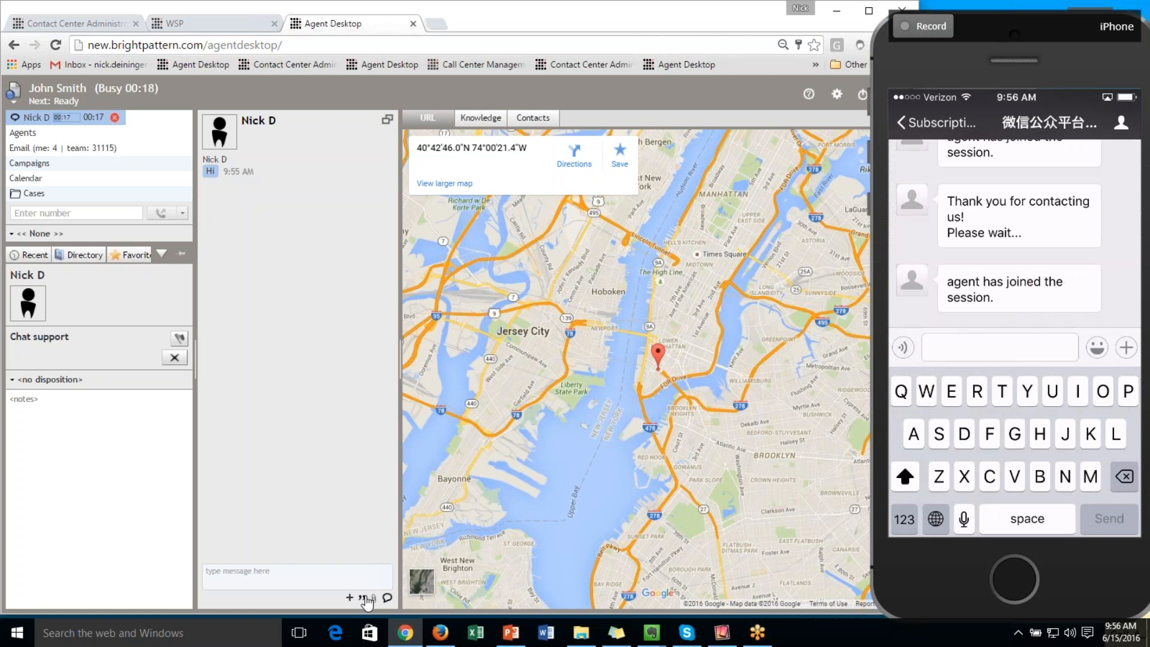
- Send the canned WeChat greeting to the customer
click(367, 598)
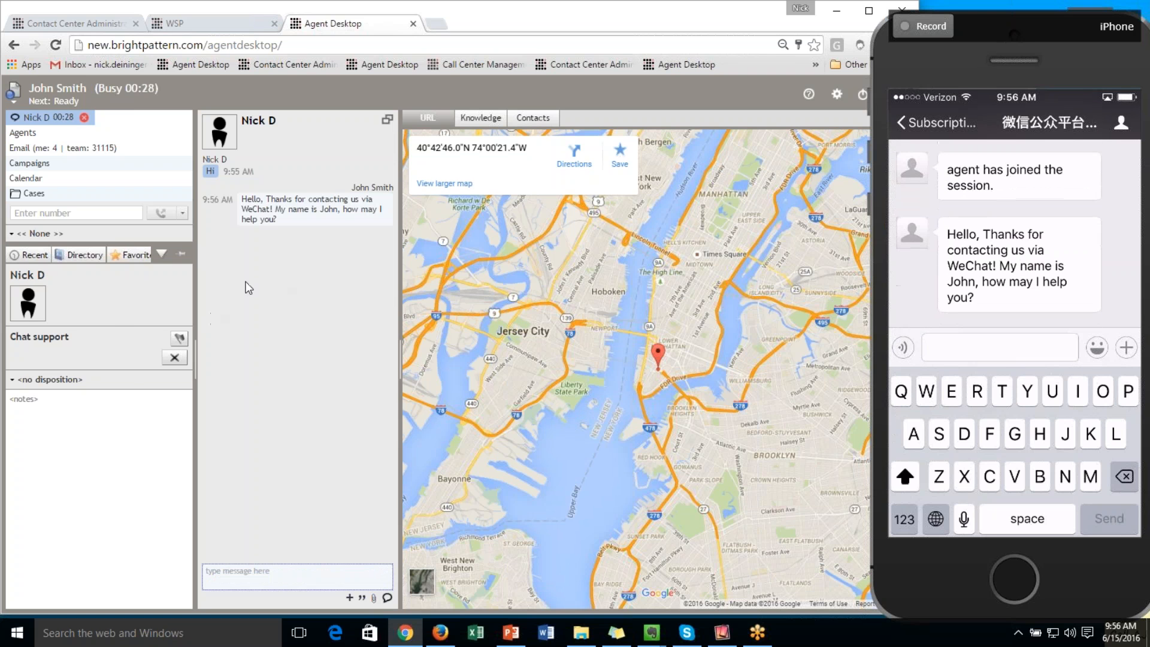
mouse_move(49, 379)
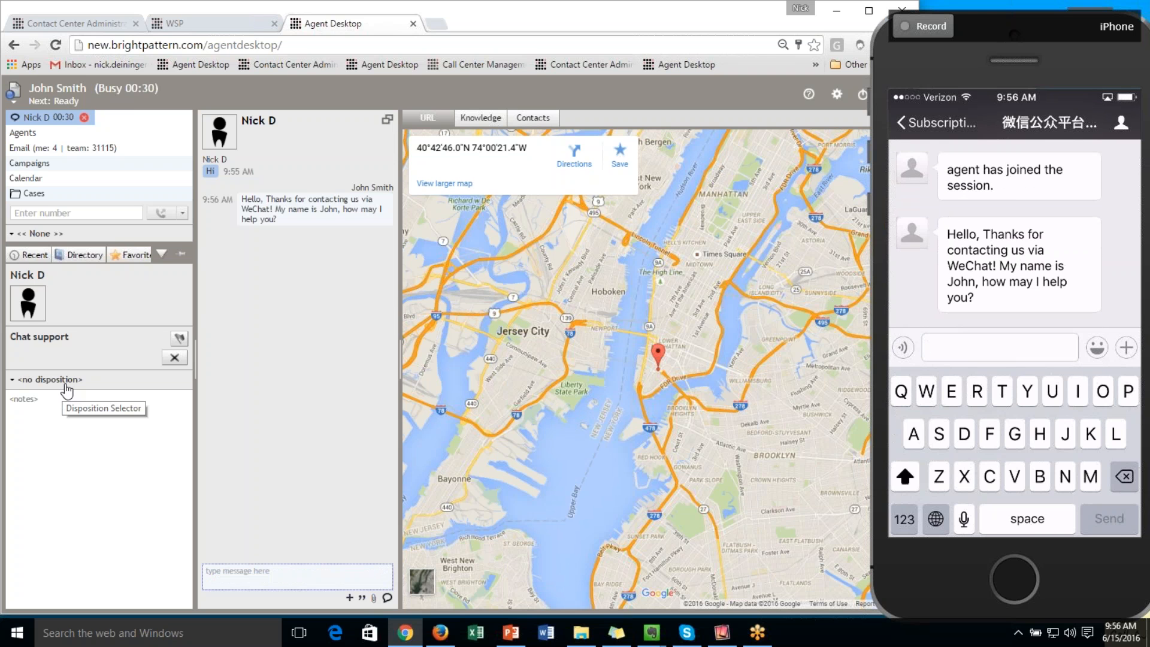
- Set the Sale disposition, then view and close the customer's Canary box photo
click(51, 379)
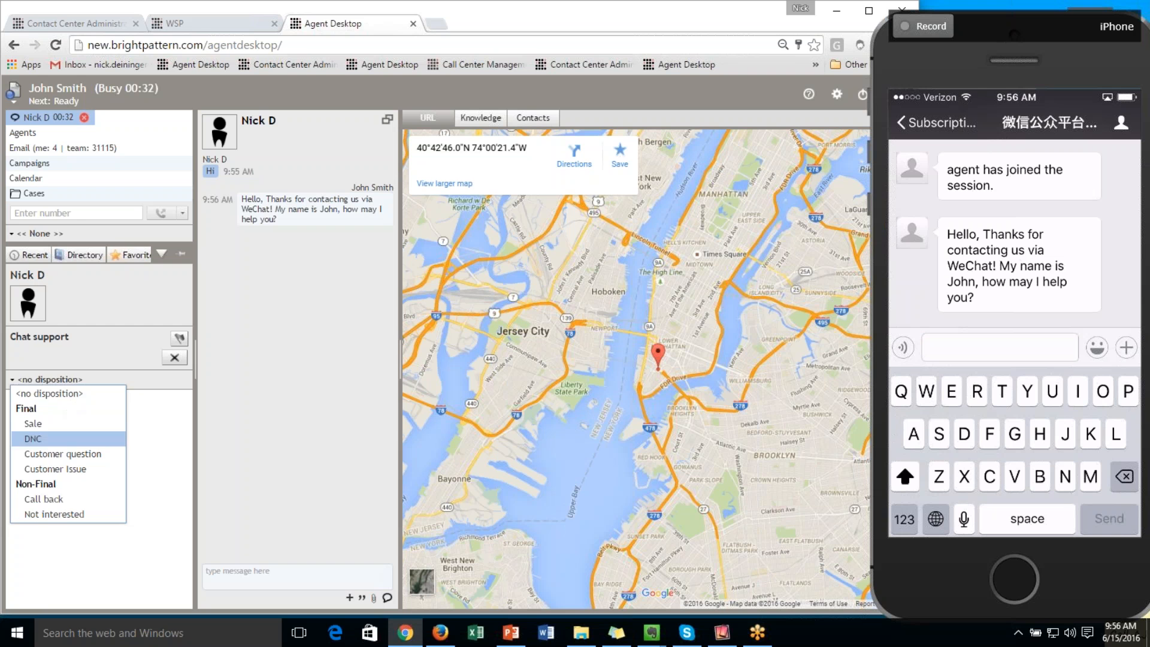
click(32, 423)
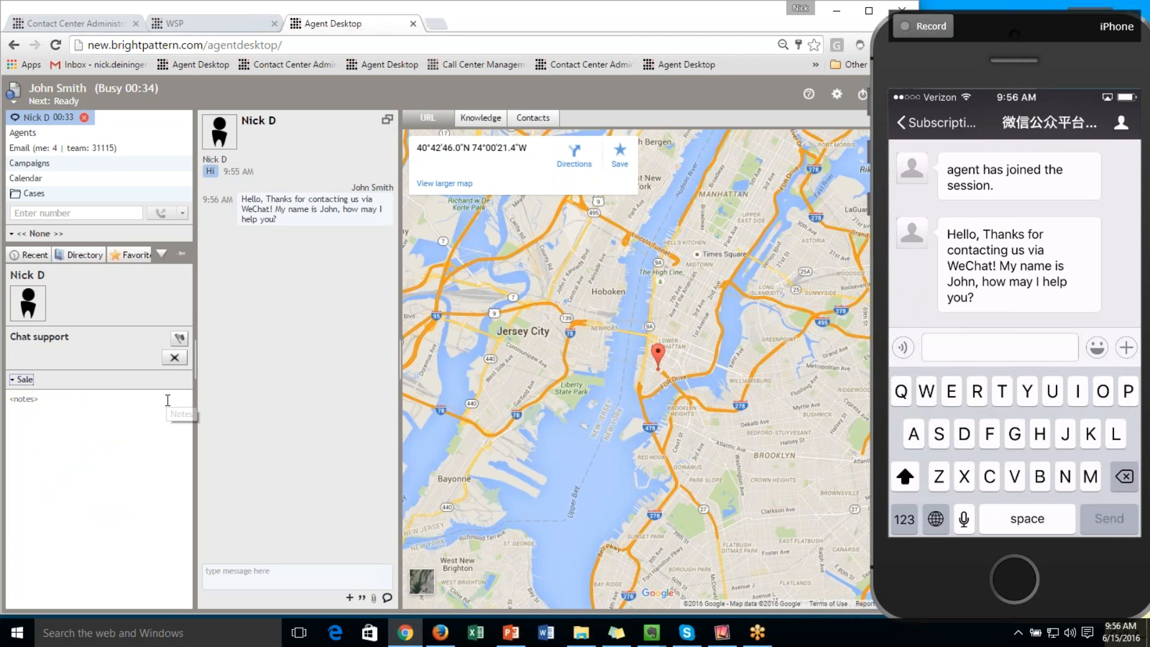
mouse_move(154, 355)
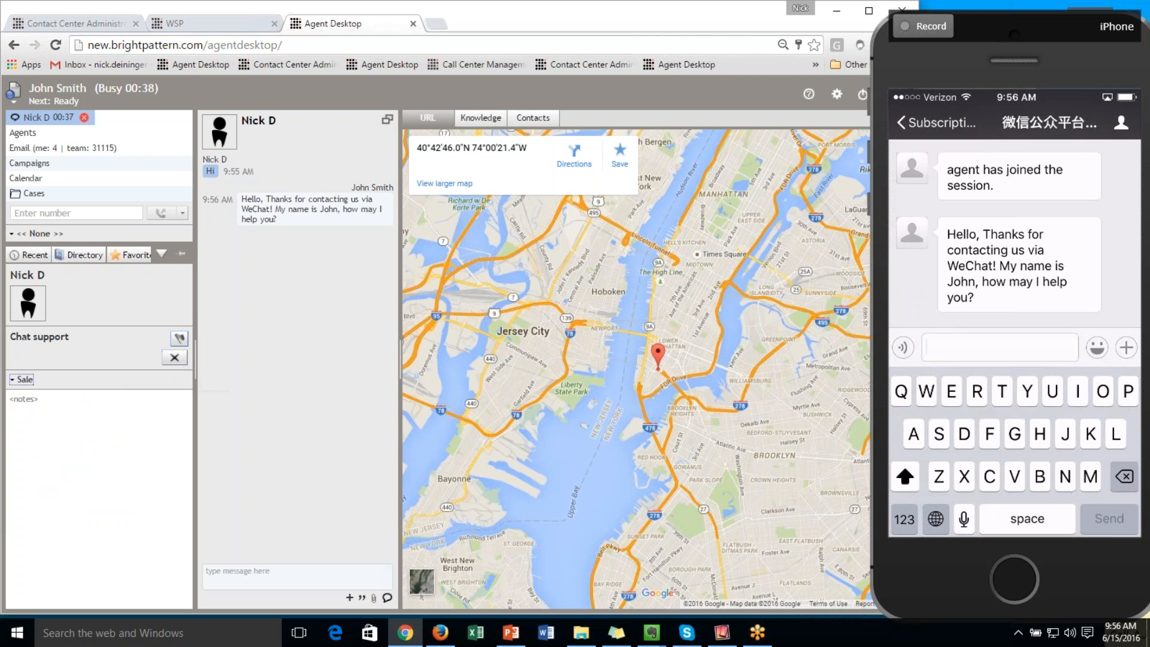
click(179, 338)
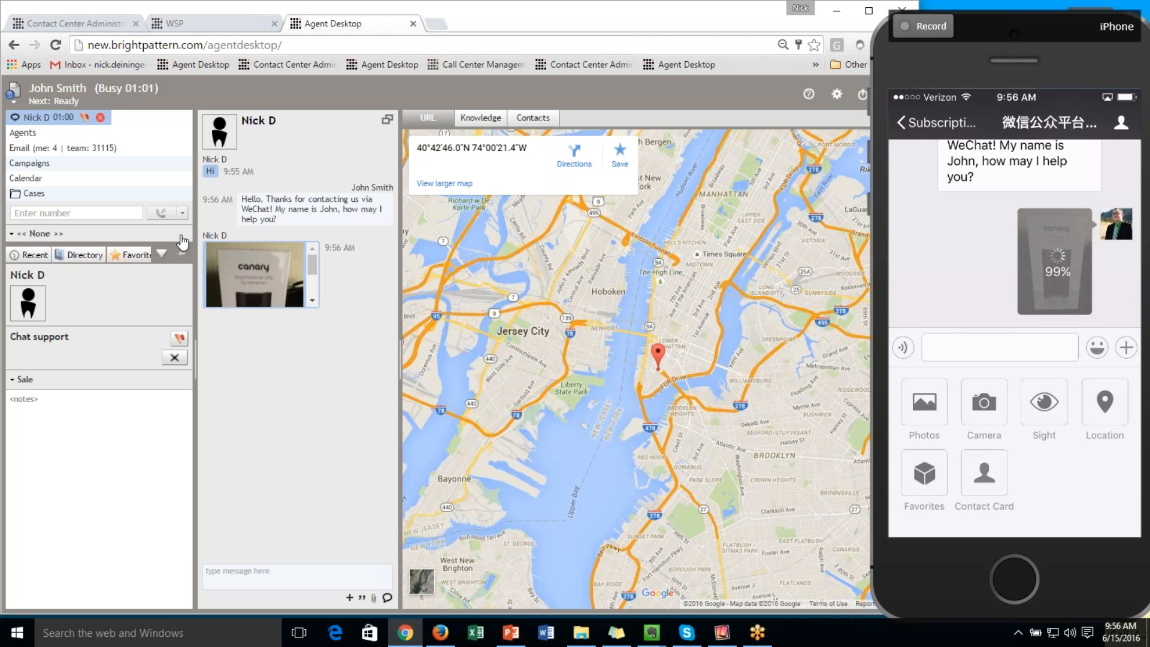
click(261, 274)
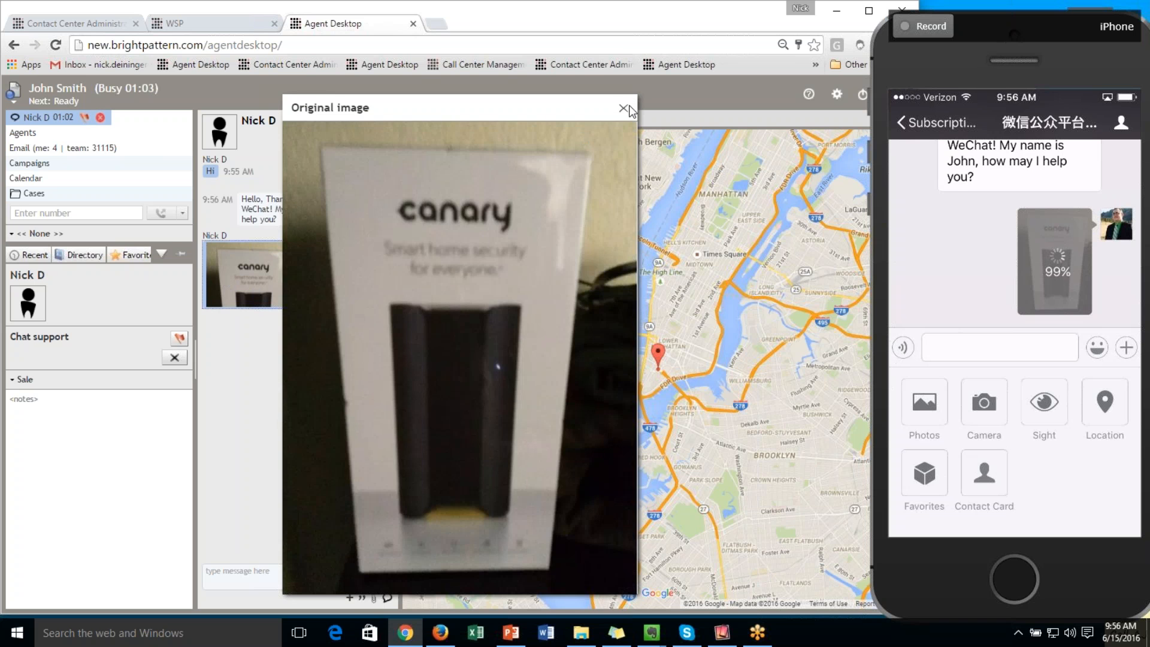
click(623, 108)
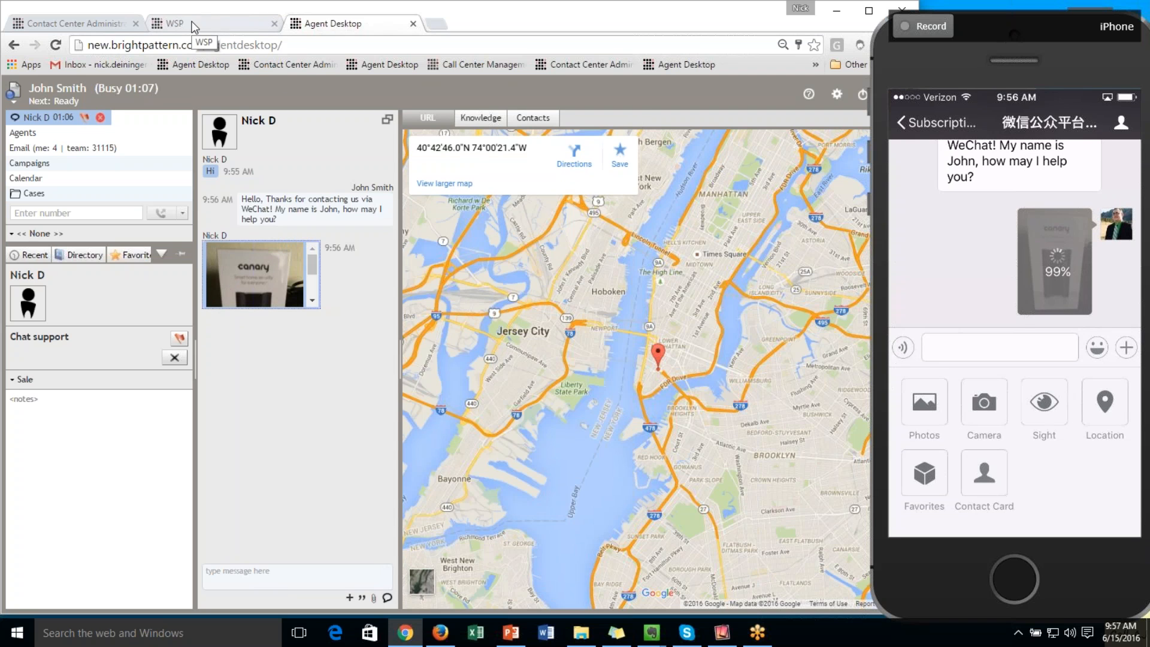
- Open the WSP scenario's first Send Message block ('Thank you for contacting us! Please wait...')
click(212, 23)
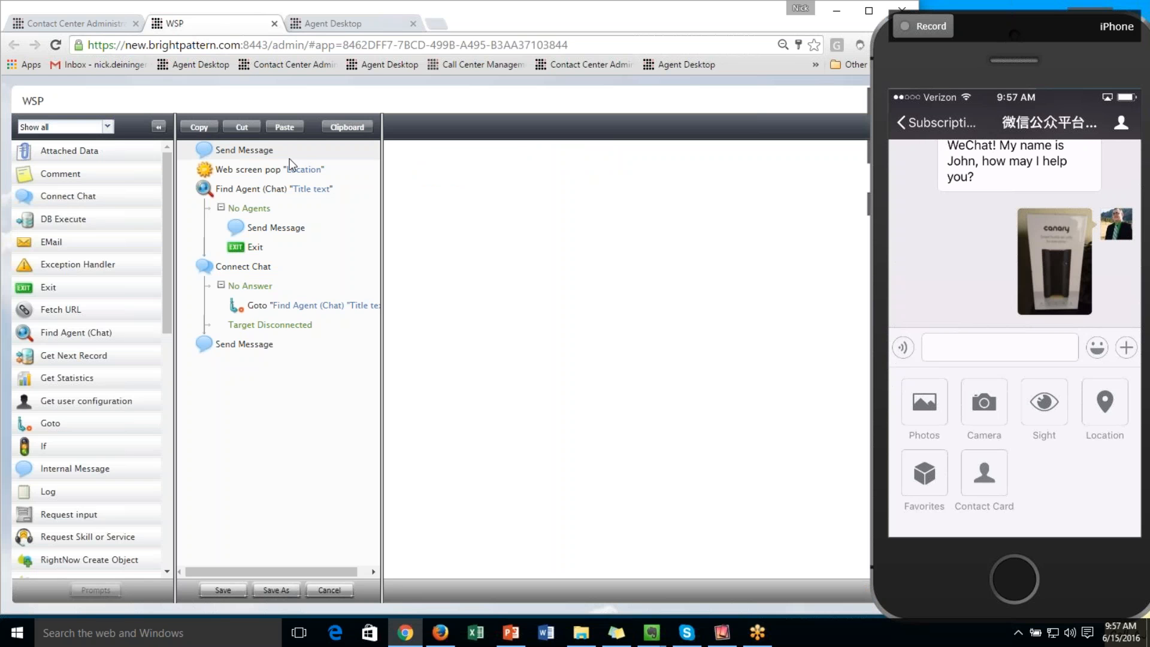
click(244, 150)
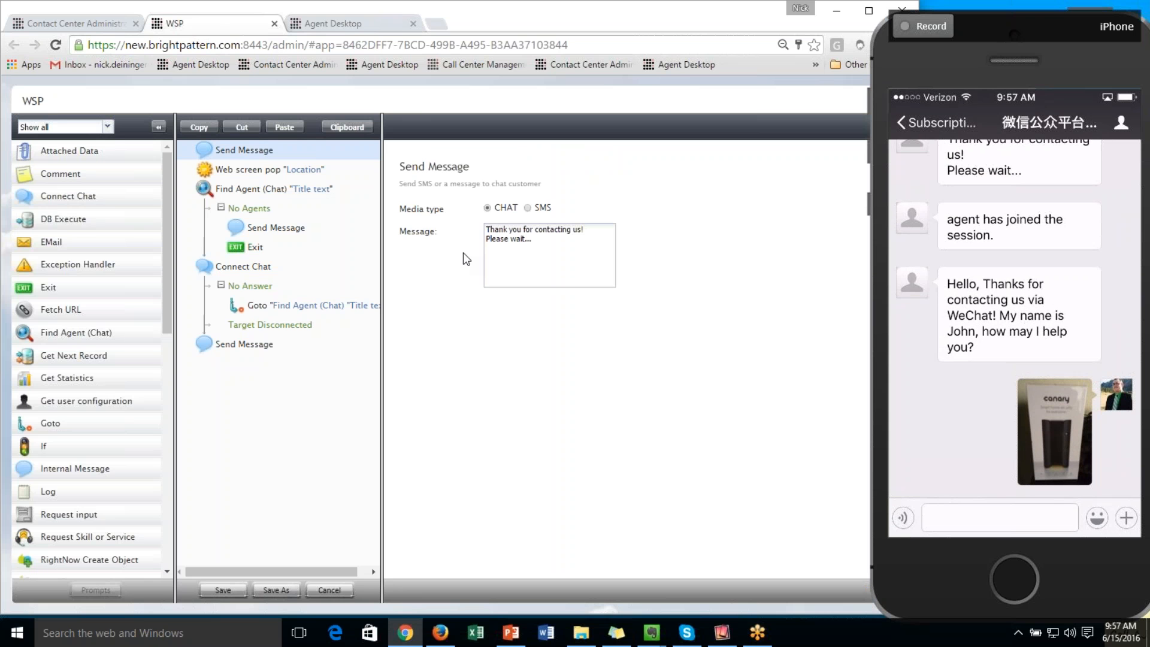
- Open the final Send Message block showing the WeChat thank-you message
click(546, 259)
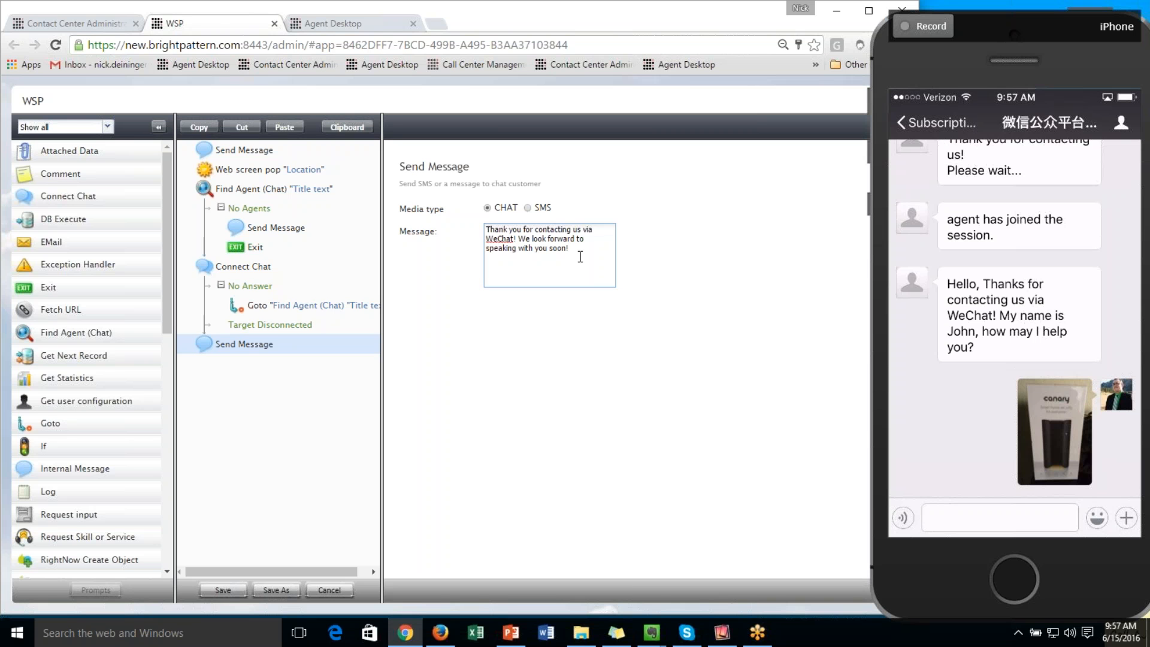
mouse_move(530, 216)
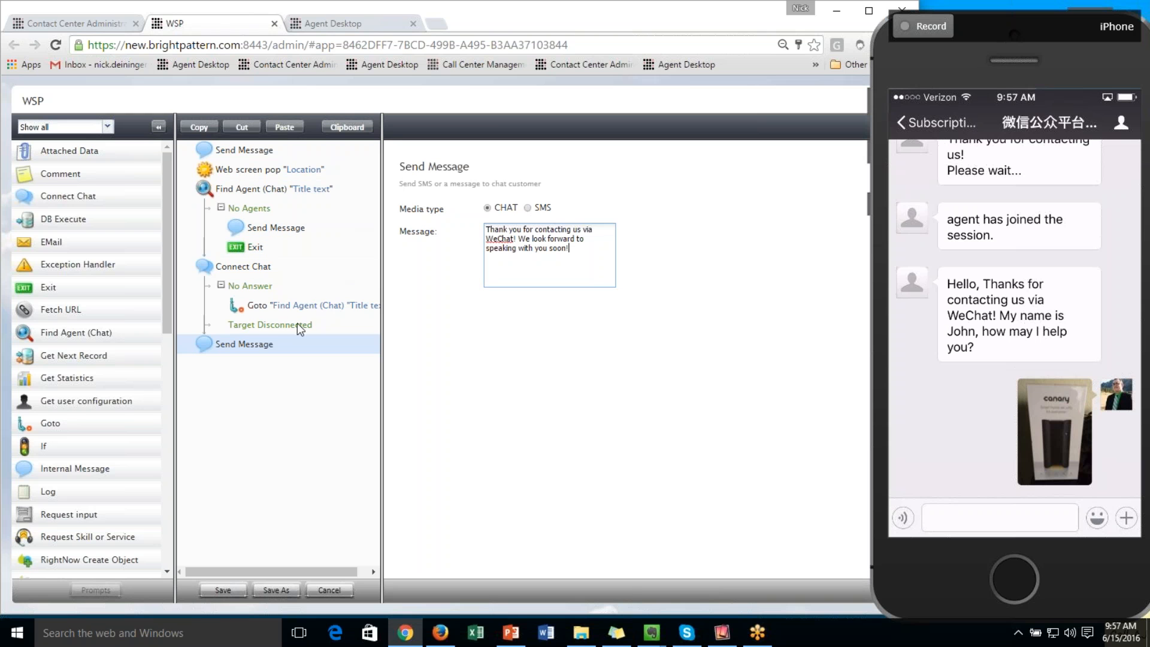
mouse_move(304, 336)
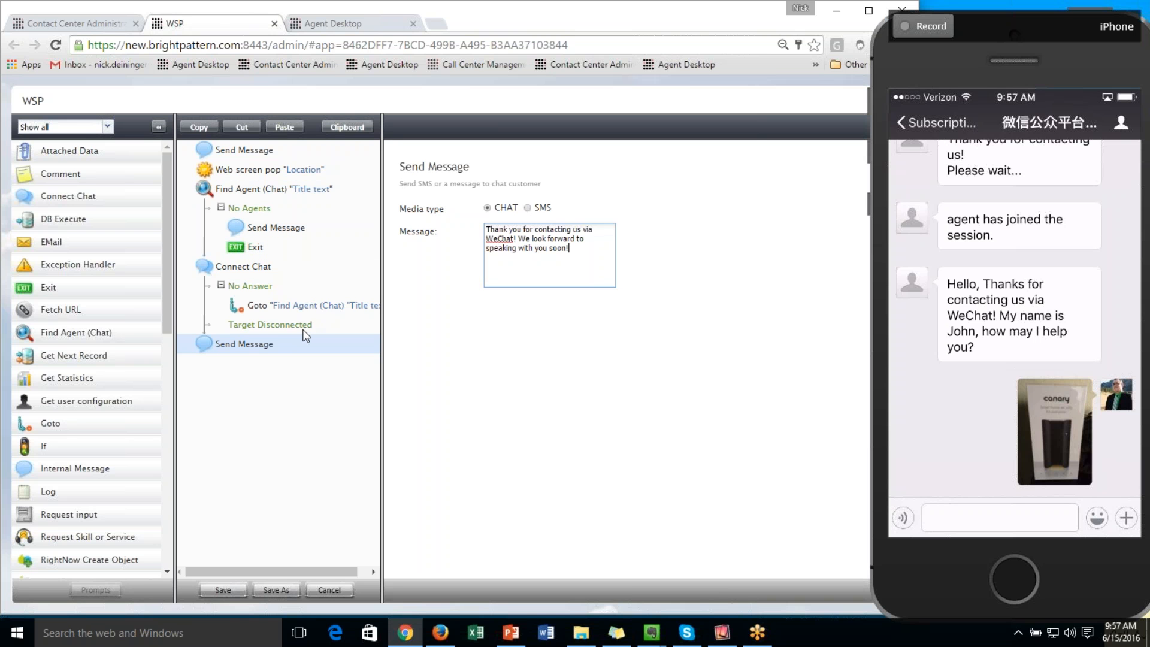